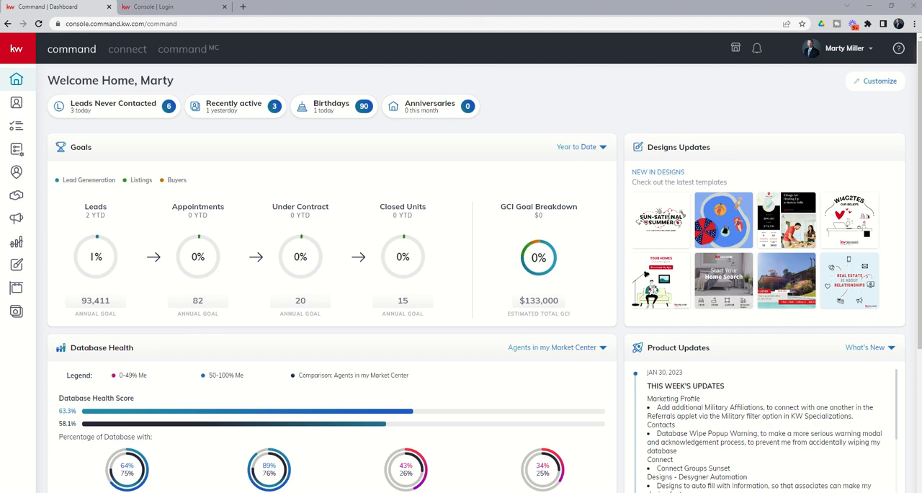
mouse_move(16, 149)
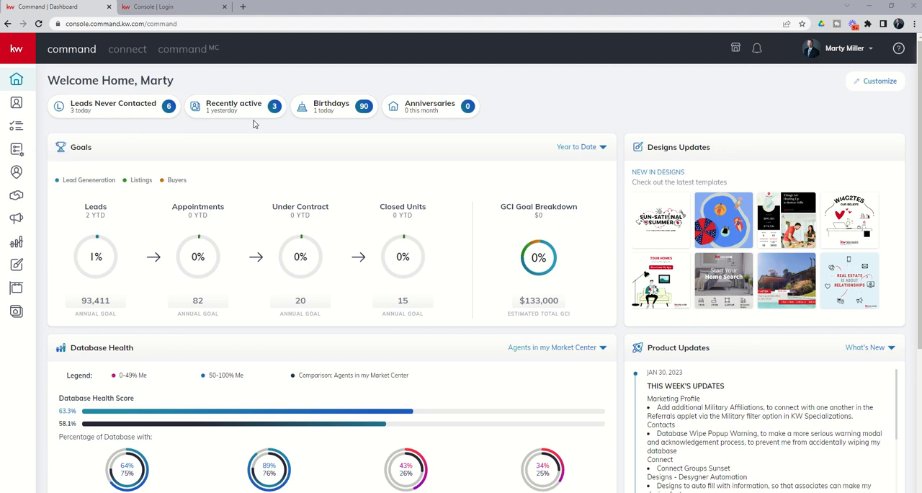
mouse_move(389, 128)
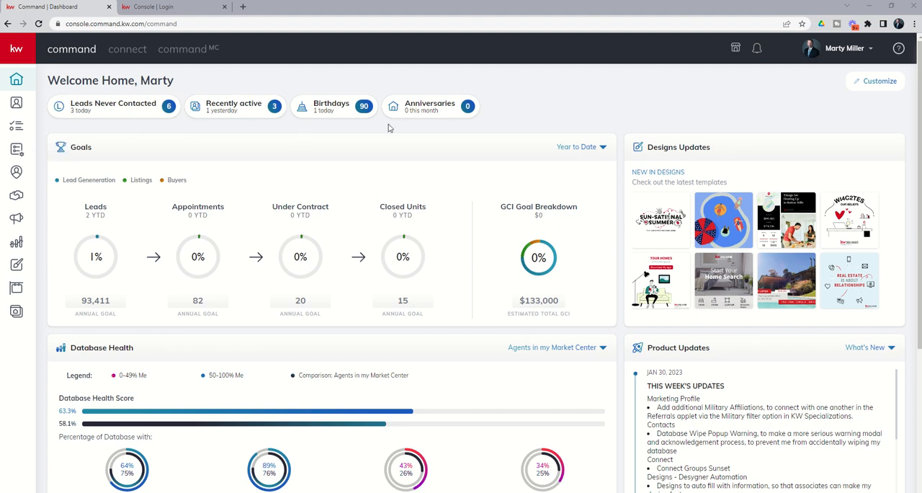
mouse_move(229, 152)
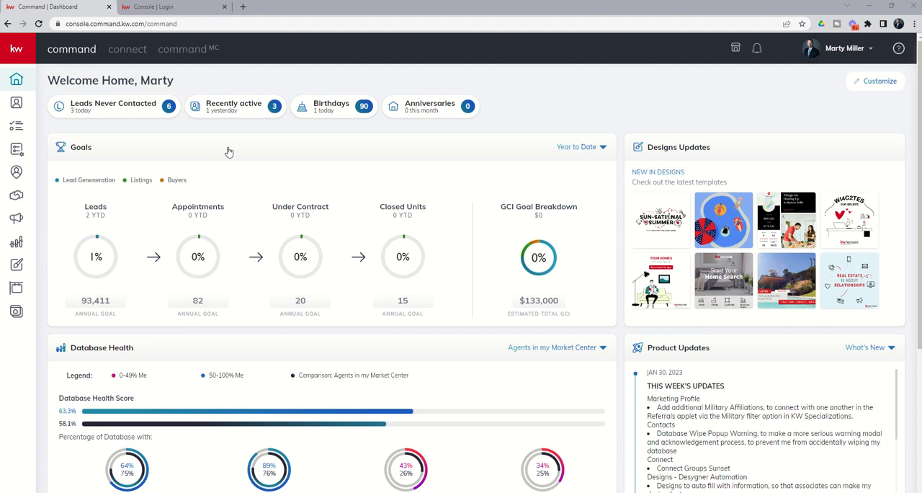
Scroll to My Profit Share to review last month, yearly, lifetime totals and downline participants.
scroll("down", 3)
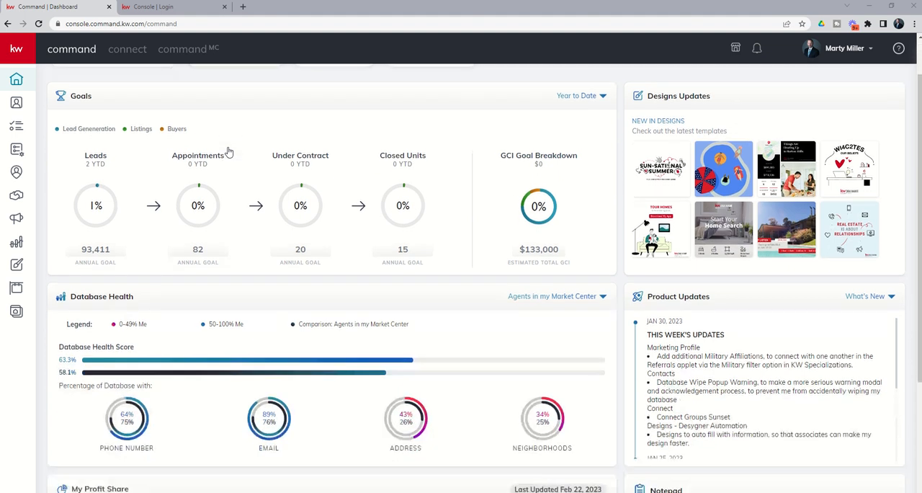
scroll("down", 3)
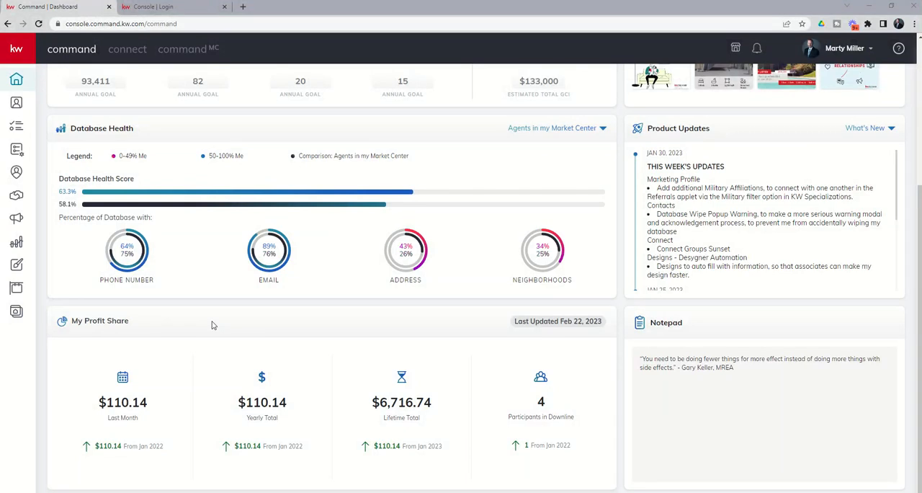
mouse_move(358, 324)
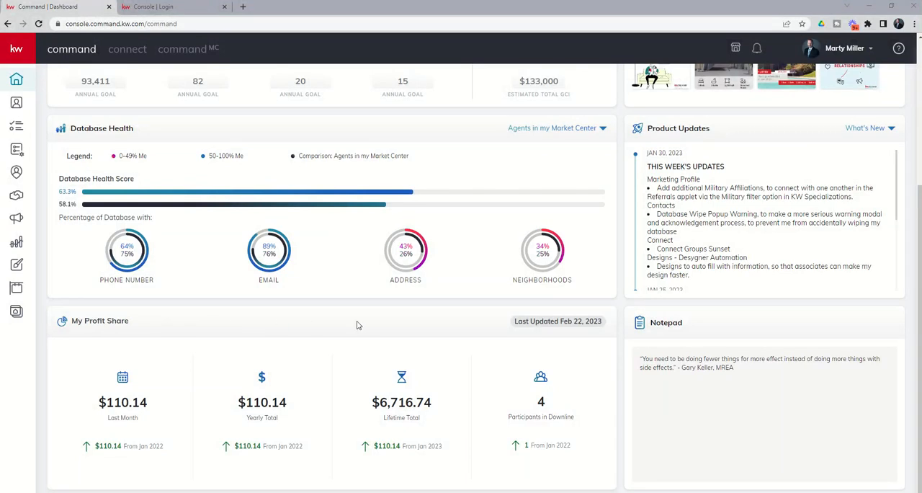
mouse_move(216, 322)
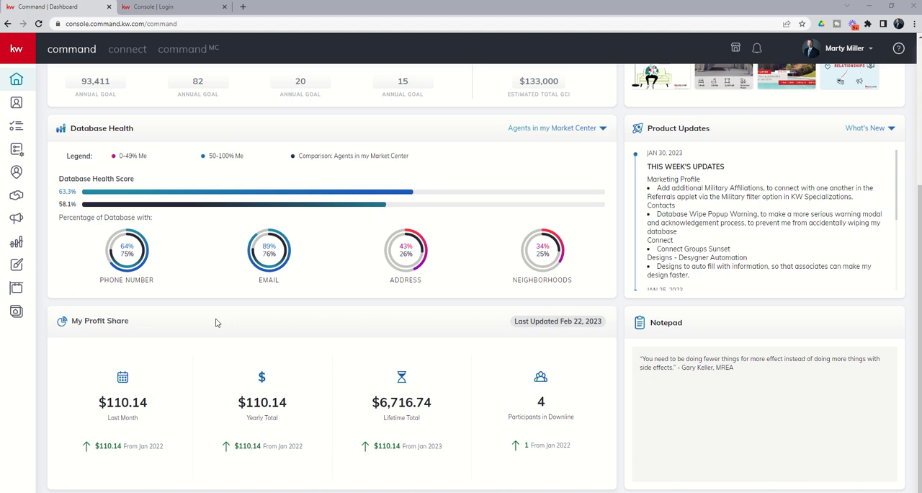
mouse_move(205, 326)
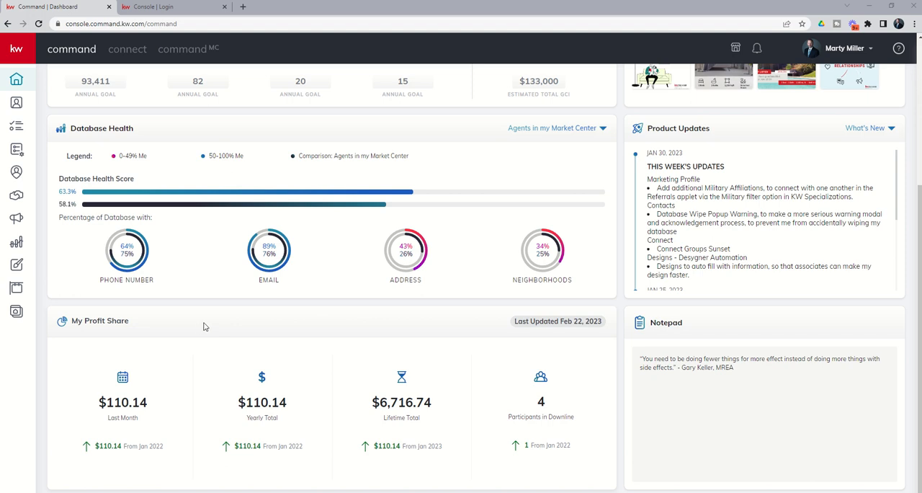
mouse_move(243, 329)
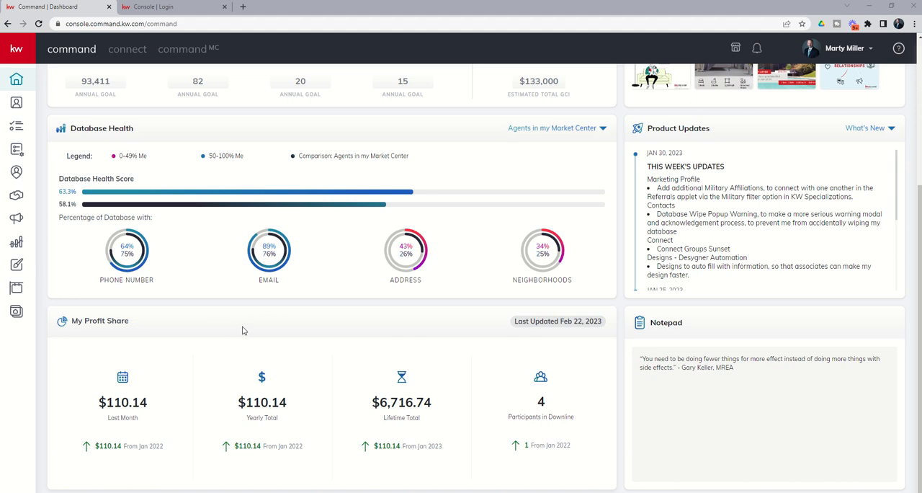
mouse_move(208, 330)
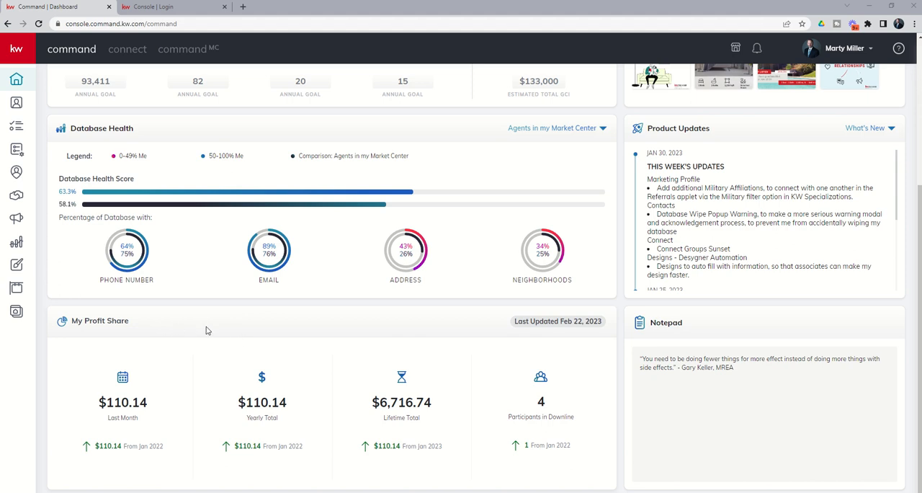
mouse_move(110, 323)
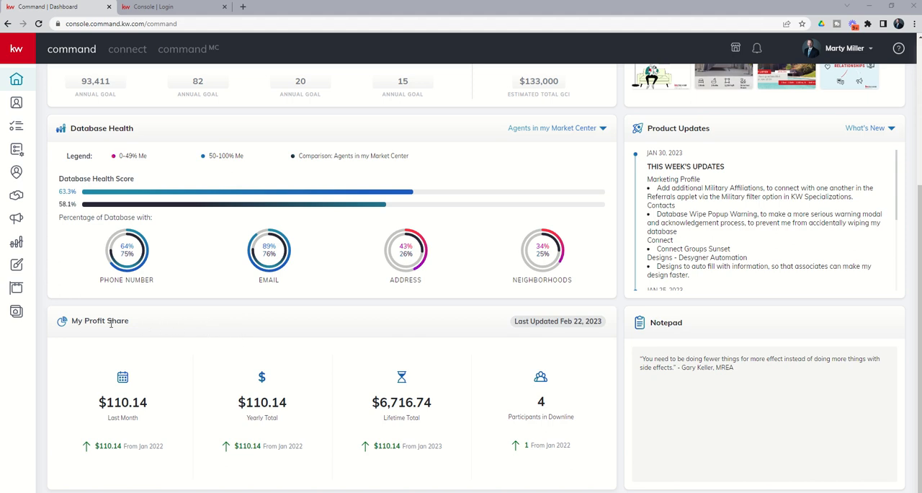
mouse_move(561, 328)
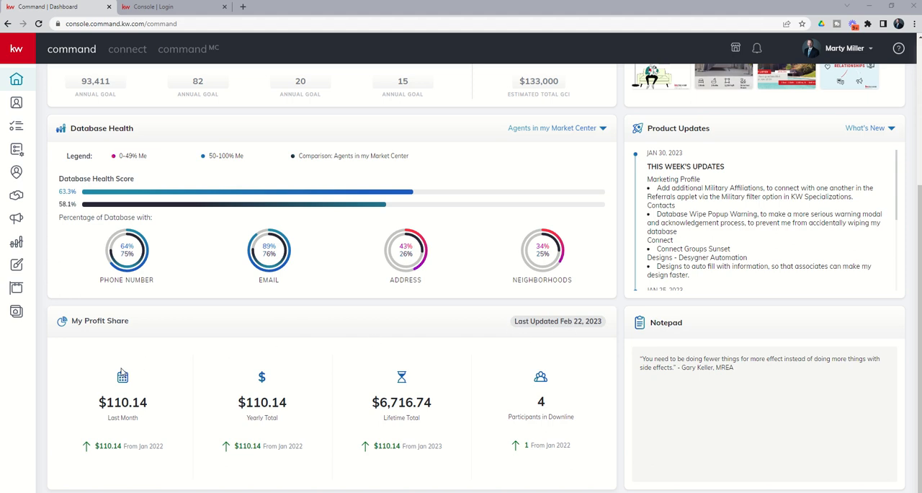
mouse_move(164, 435)
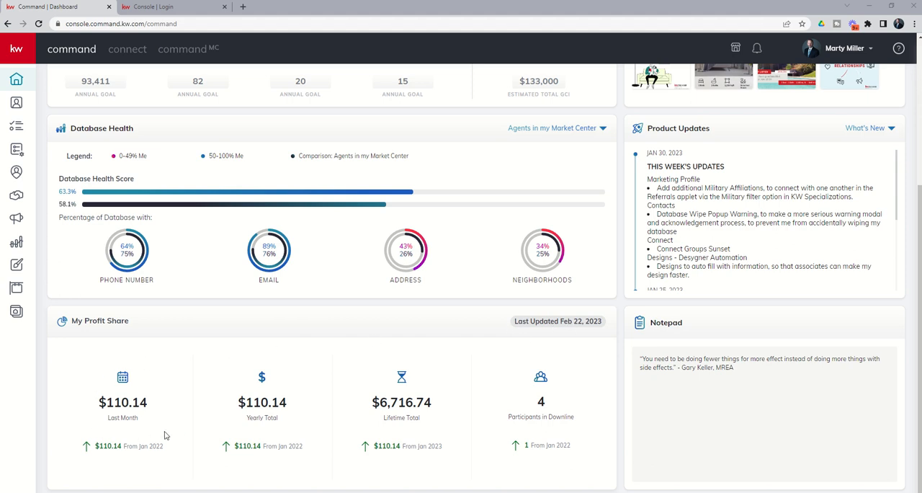
mouse_move(294, 391)
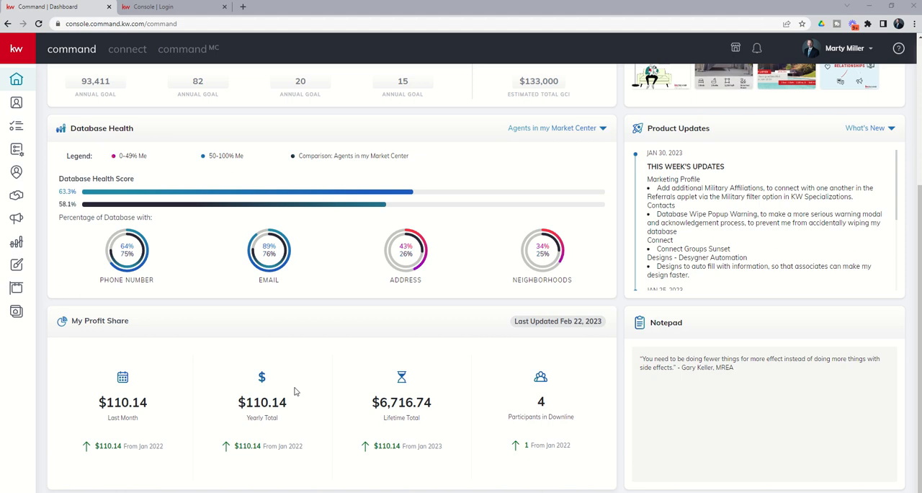
mouse_move(383, 359)
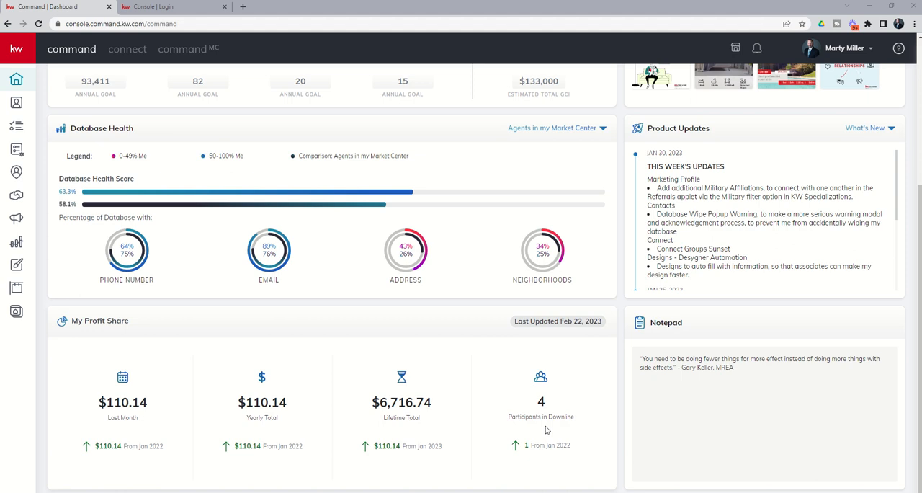
mouse_move(165, 431)
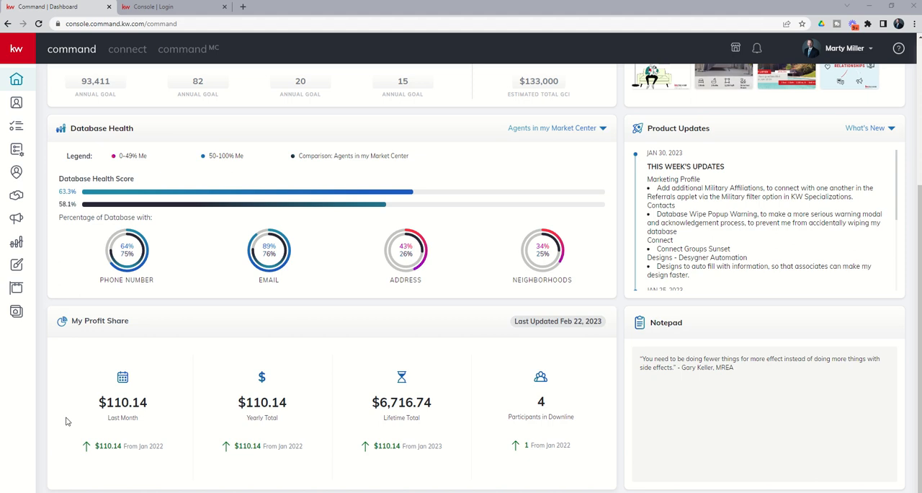
mouse_move(71, 427)
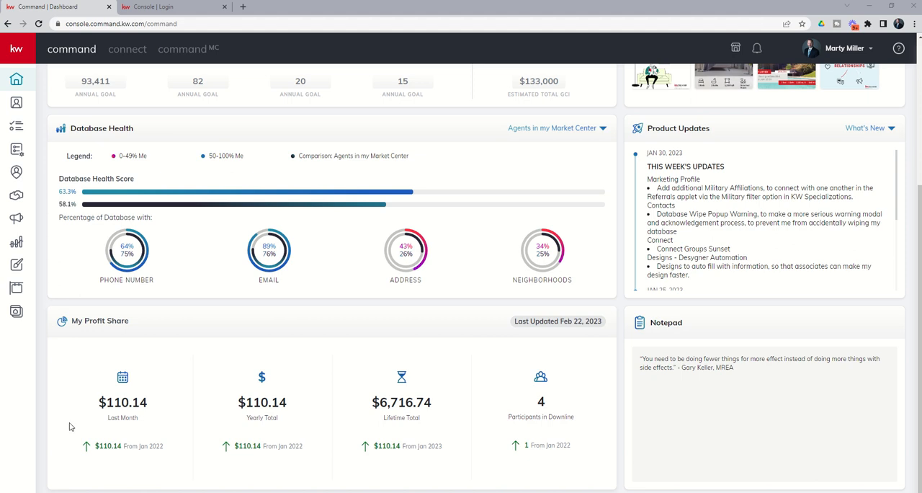
mouse_move(506, 457)
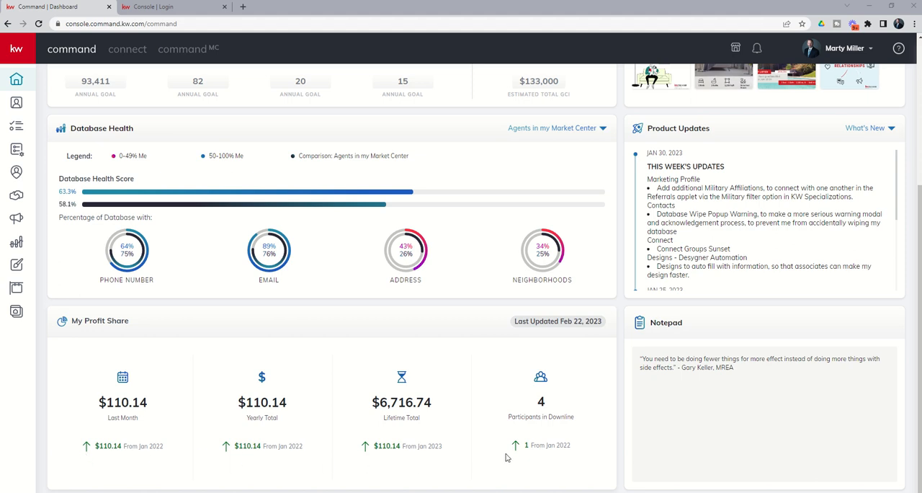
mouse_move(387, 446)
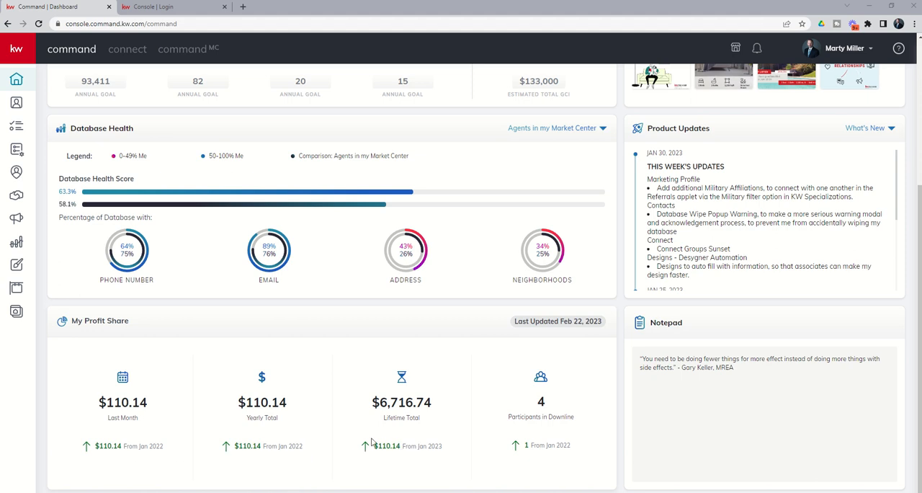
mouse_move(274, 329)
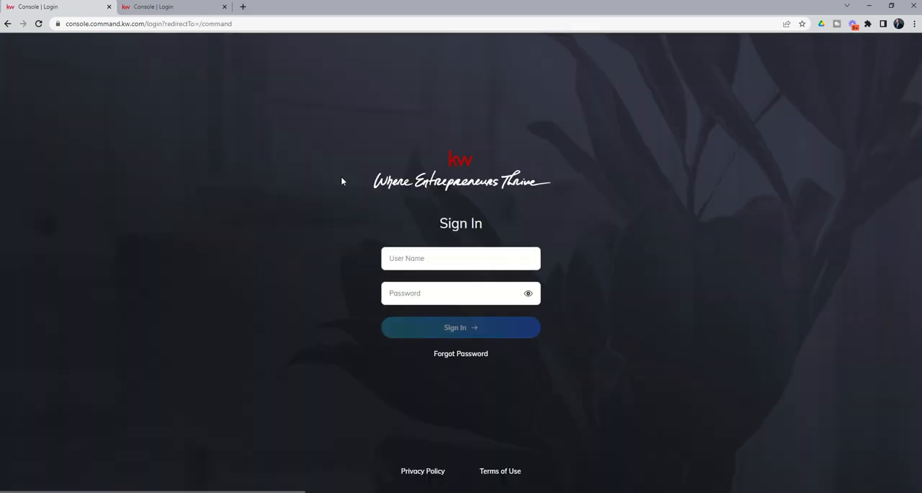
Enter the user name and password on the KW login page and sign in.
left_click(461, 327)
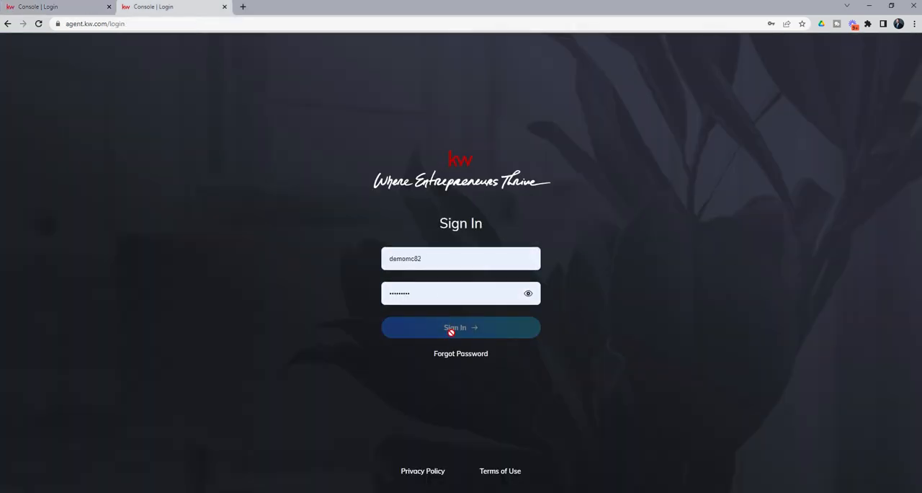
left_click(460, 327)
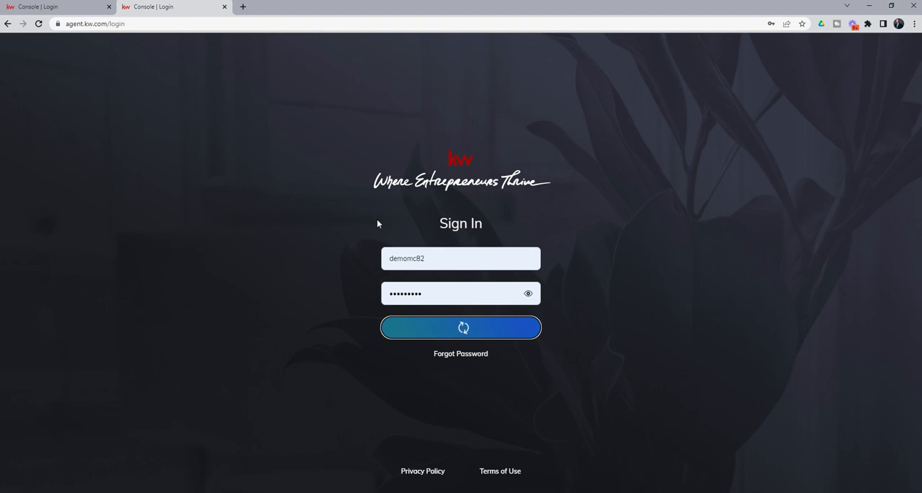
left_click(461, 327)
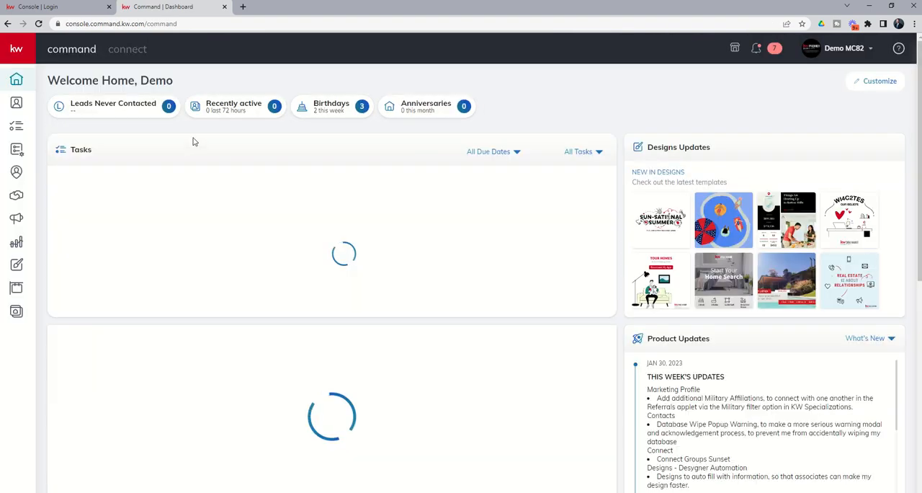
Scroll the second account's dashboard to the 'Build your downline, build wealth' Profit Share panel.
scroll("down", 3)
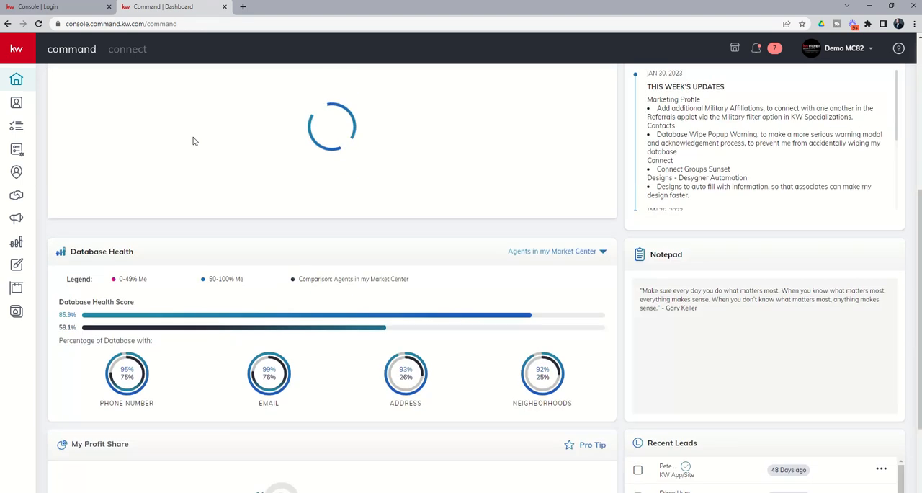
scroll("down", 3)
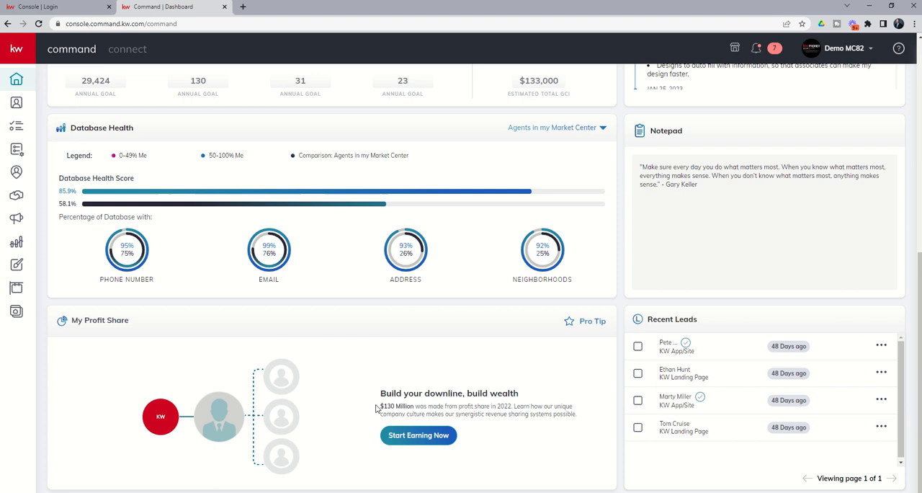
mouse_move(501, 409)
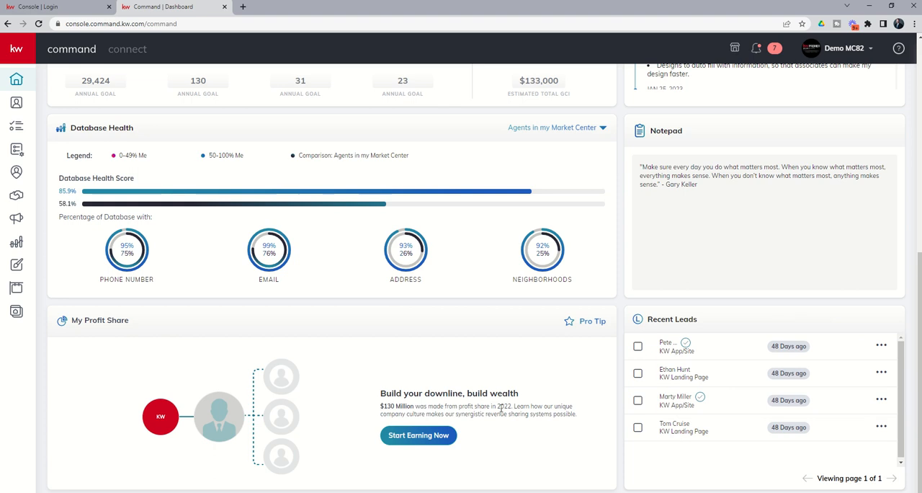
mouse_move(504, 425)
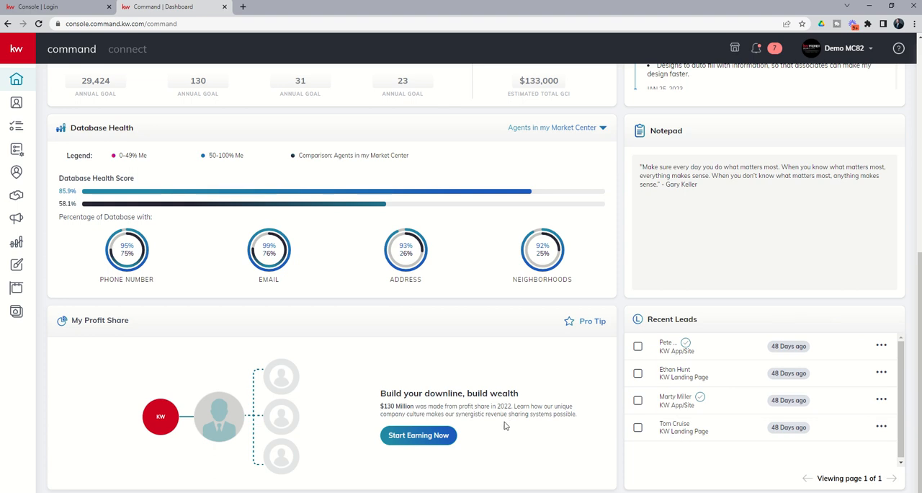
mouse_move(554, 422)
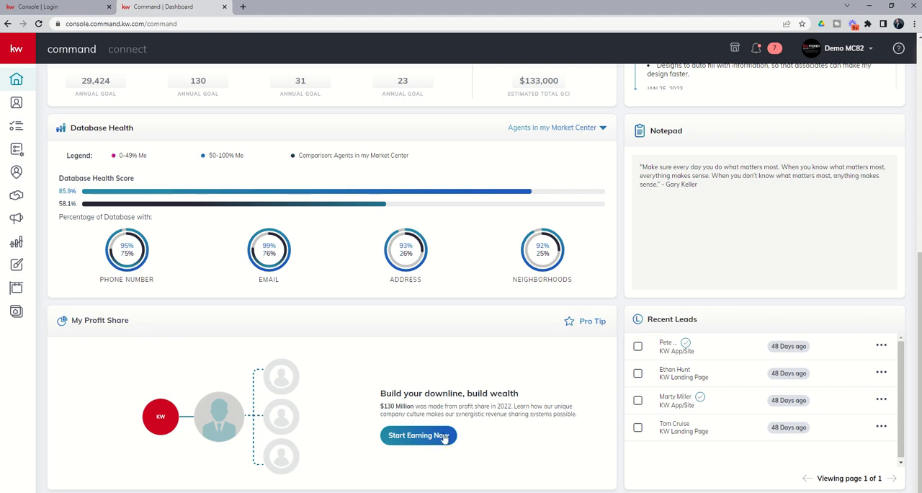
mouse_move(432, 442)
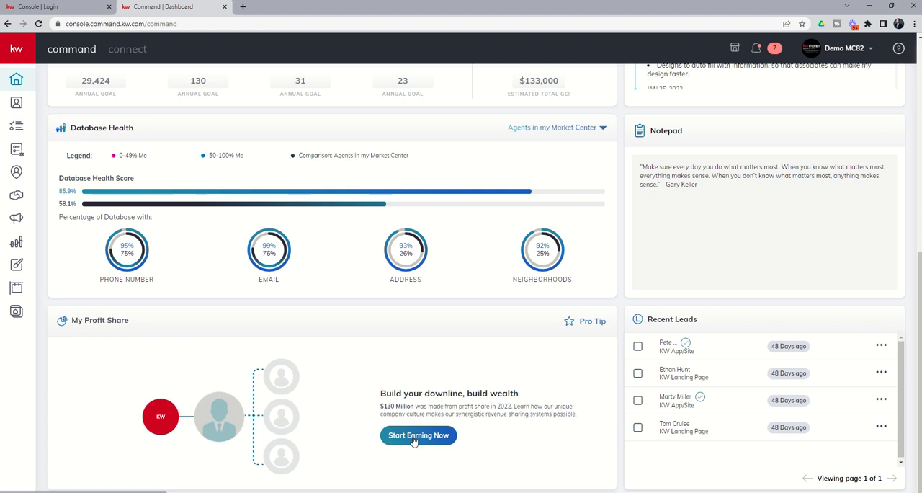
mouse_move(415, 443)
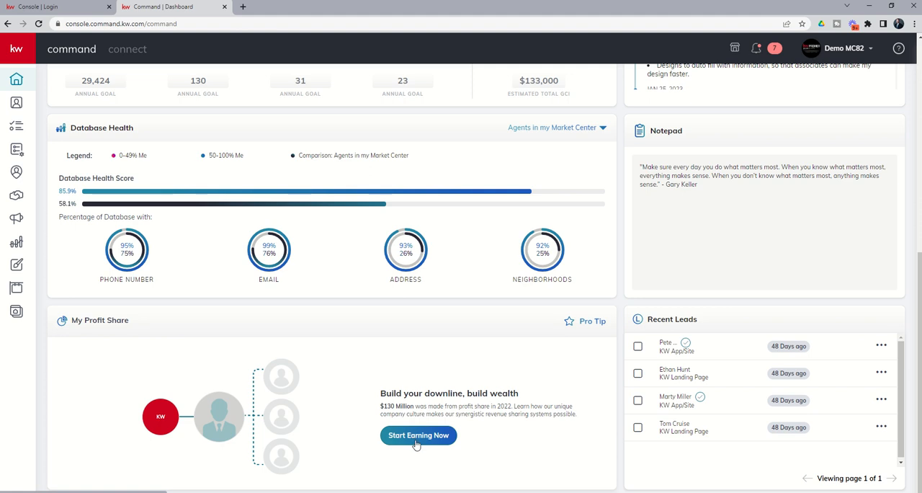
mouse_move(366, 440)
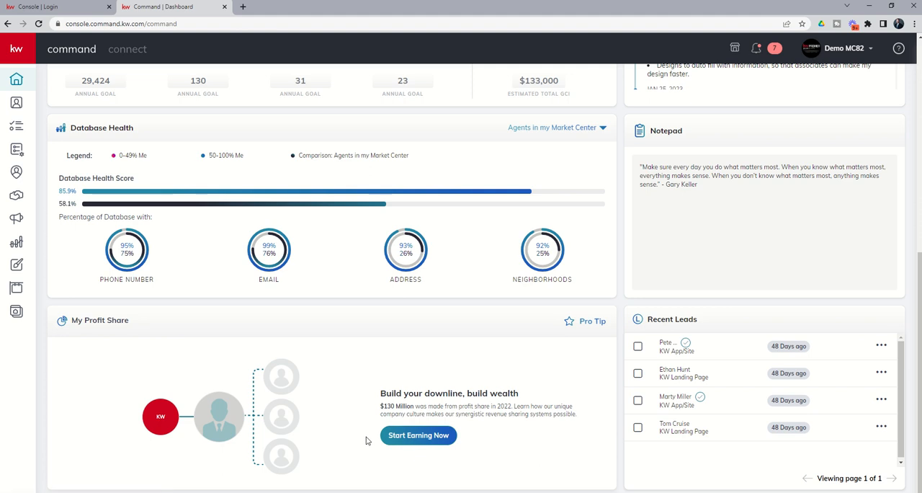
mouse_move(356, 430)
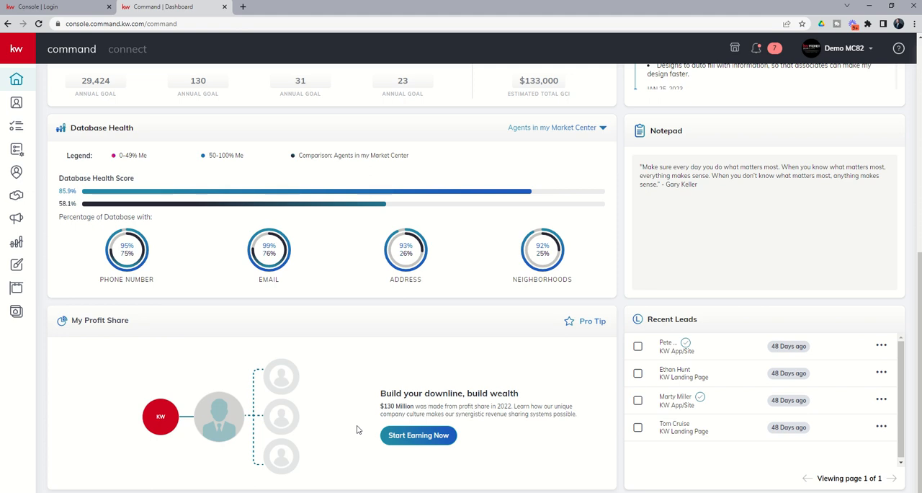
mouse_move(493, 423)
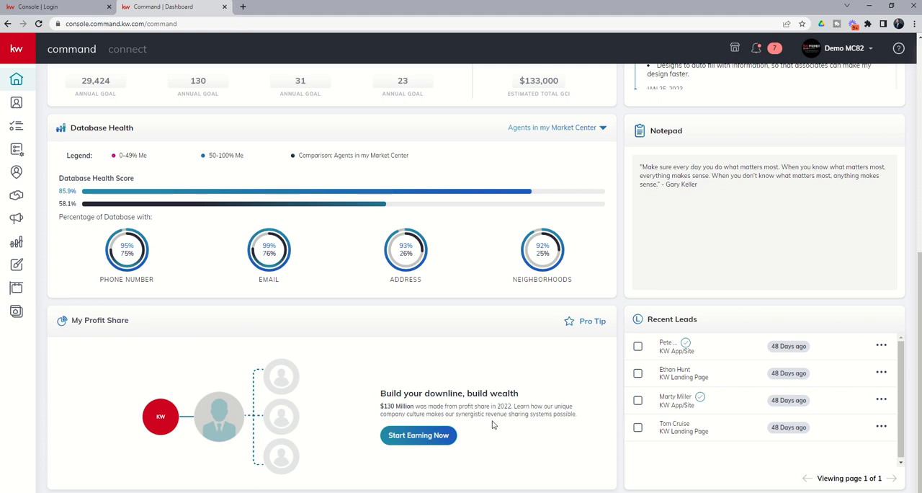
mouse_move(589, 329)
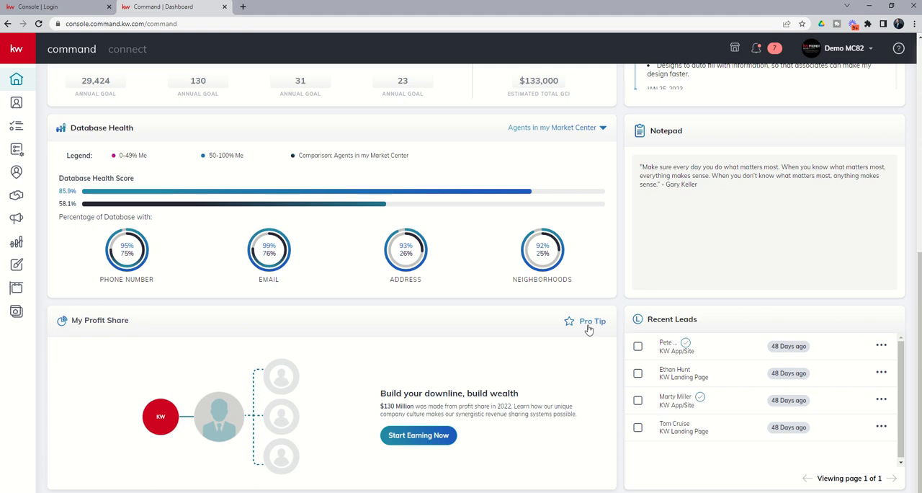
Show the My Profit Share Pro Tip on starting conversations with potential recruits.
left_click(593, 320)
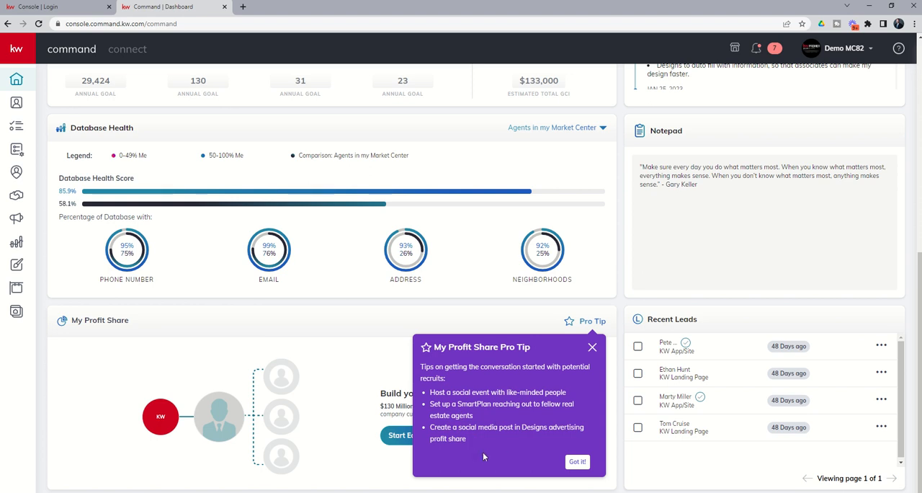
mouse_move(494, 459)
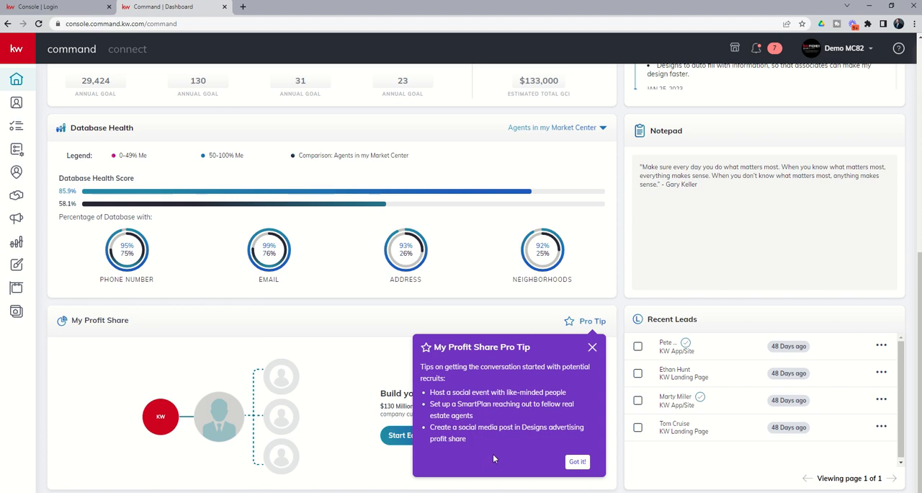
mouse_move(428, 454)
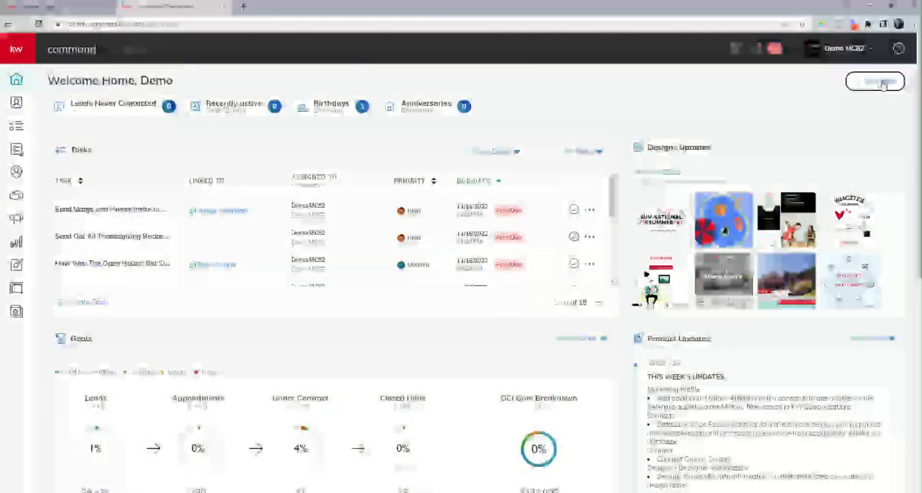
Open Customize Home from the dashboard's top-right Customize button.
left_click(874, 81)
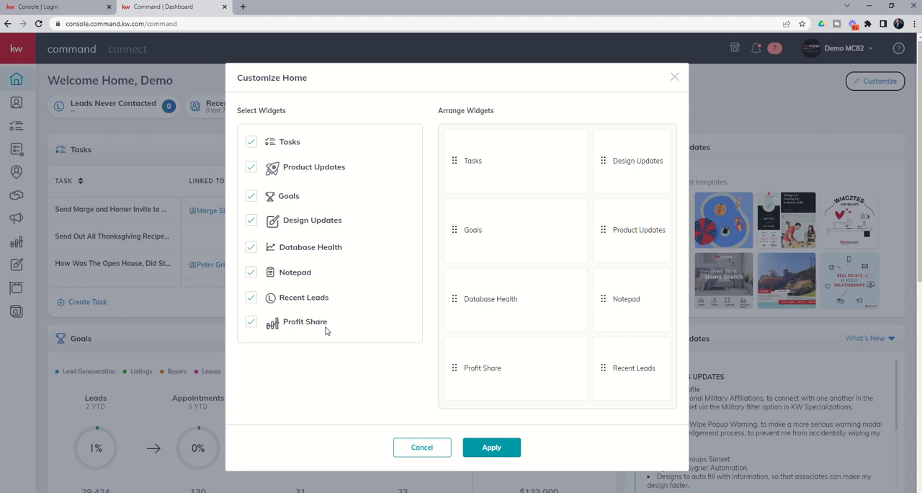
mouse_move(239, 323)
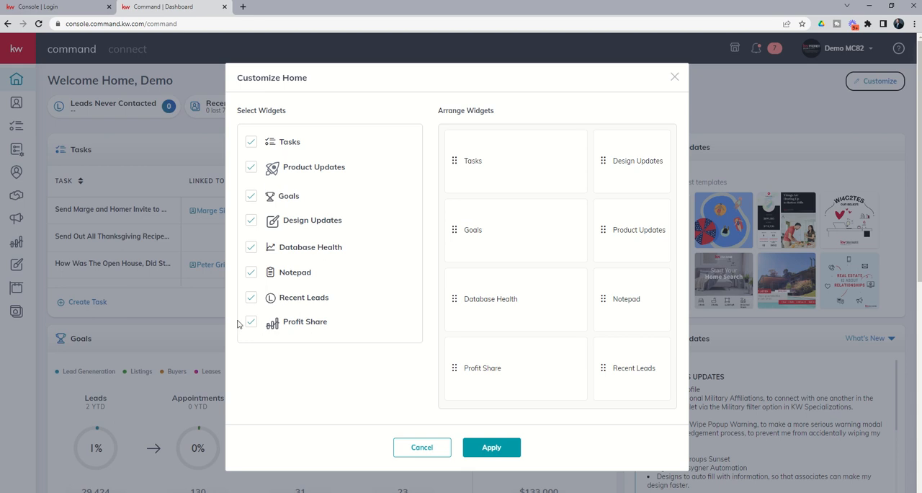
mouse_move(278, 325)
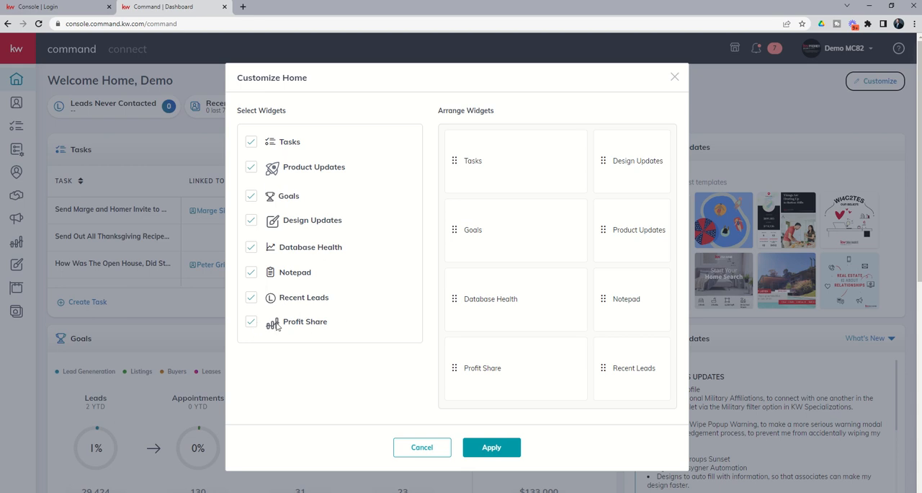
mouse_move(277, 327)
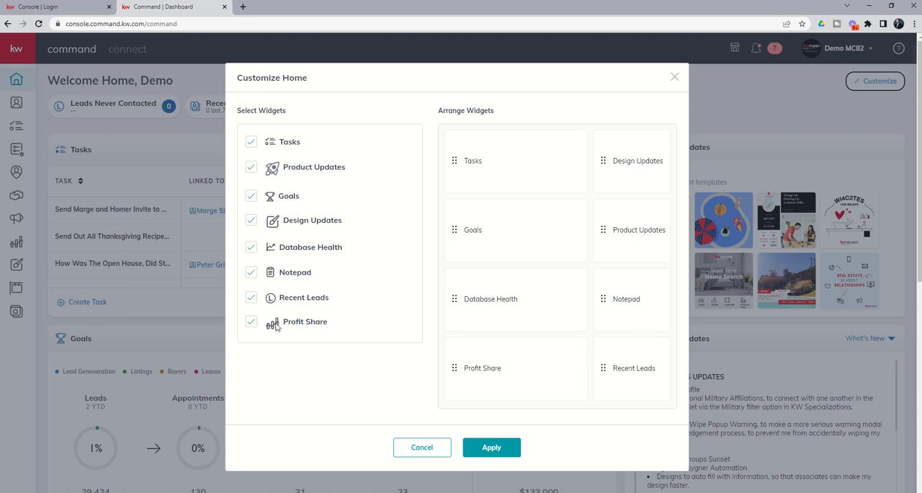
mouse_move(280, 324)
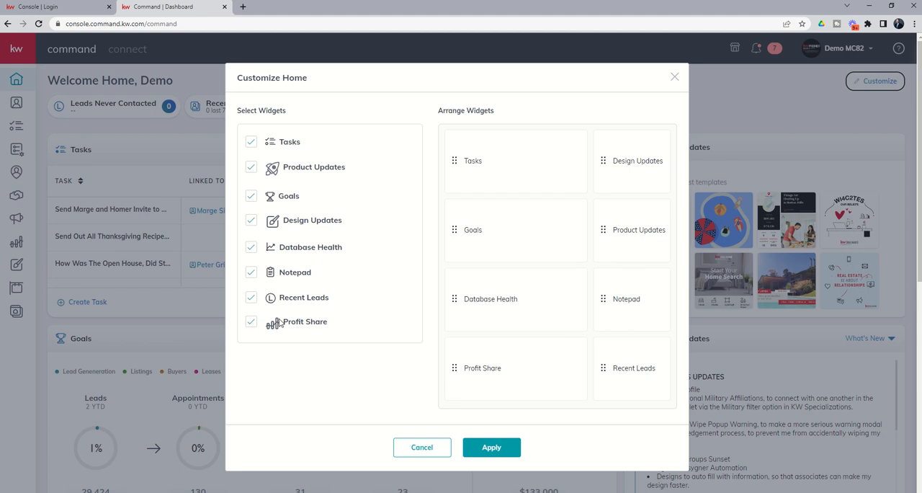
mouse_move(349, 302)
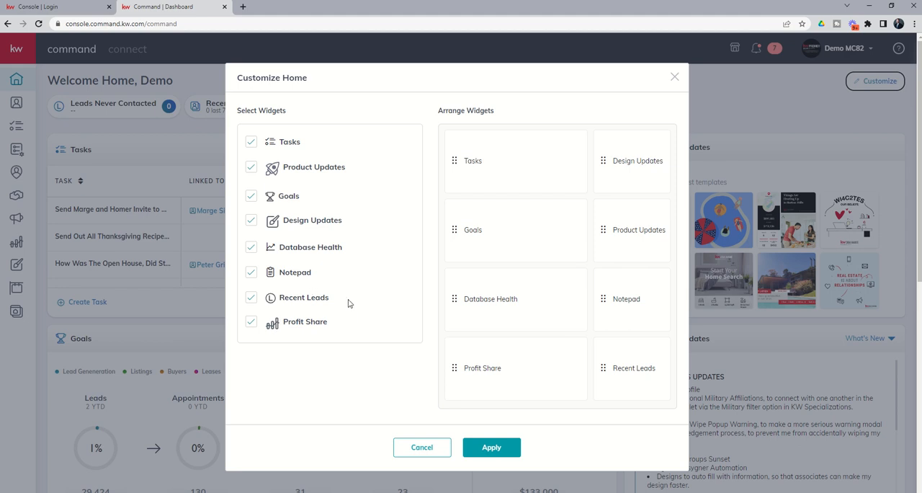
mouse_move(358, 295)
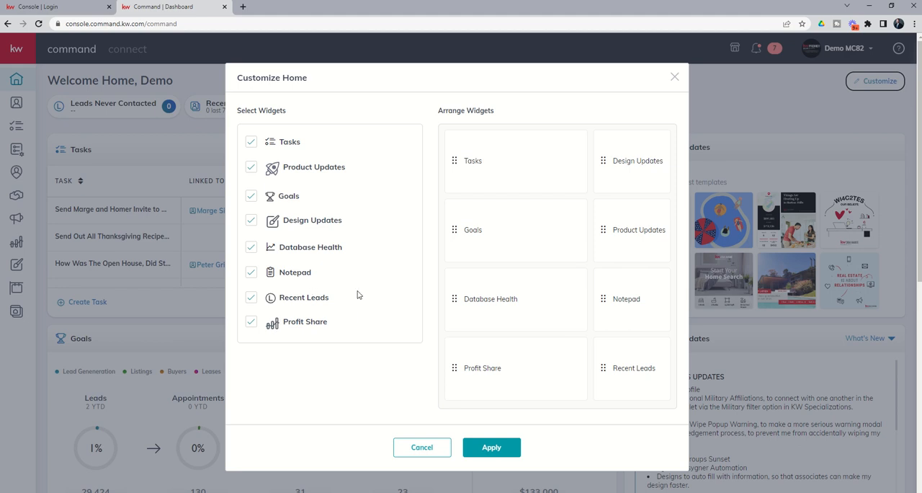